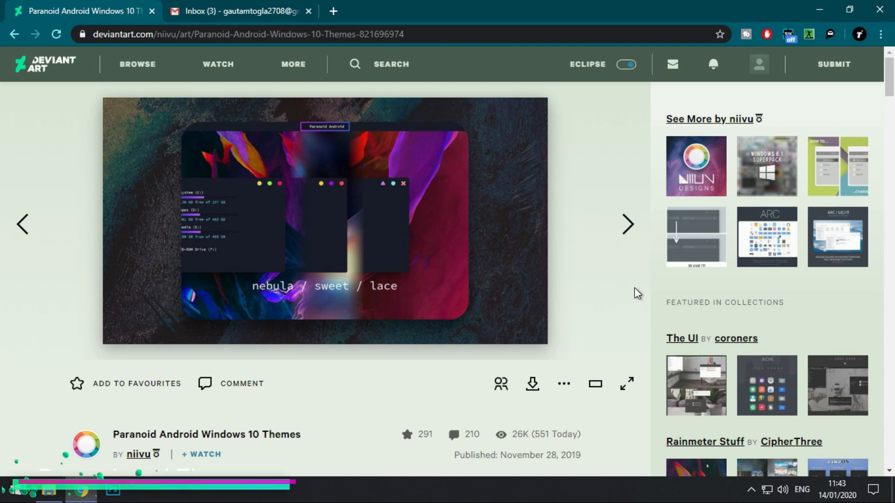
Download the UltraUXThemePatcher installer from its page in Chrome.
{"action": "scroll", "scroll_direction": "down", "scroll_amount": 3}
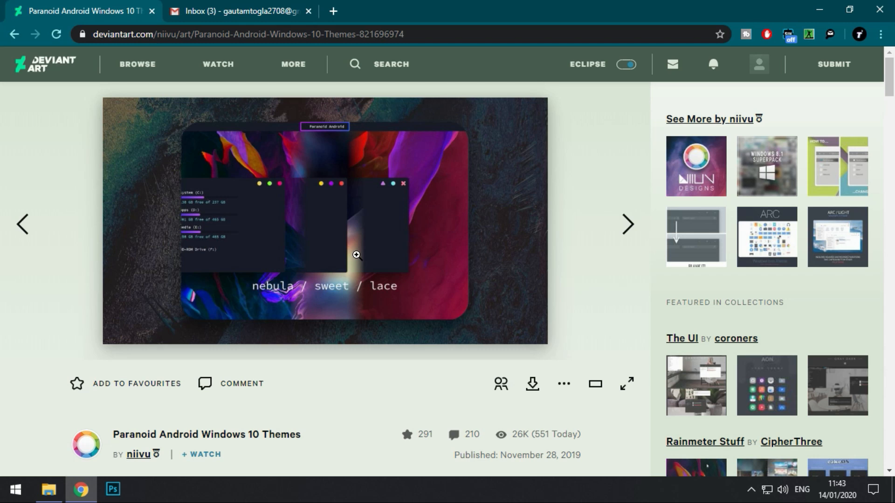
{"action": "left_click", "coordinate": [531, 383]}
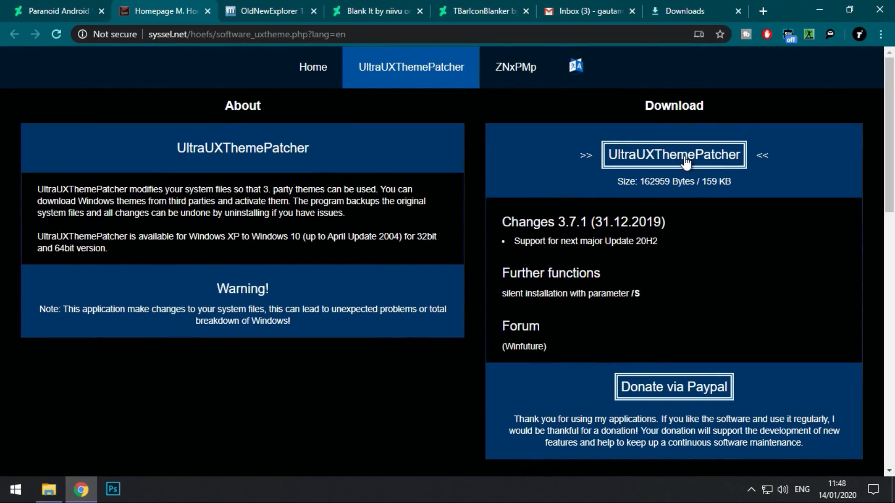
{"action": "left_click", "coordinate": [673, 155]}
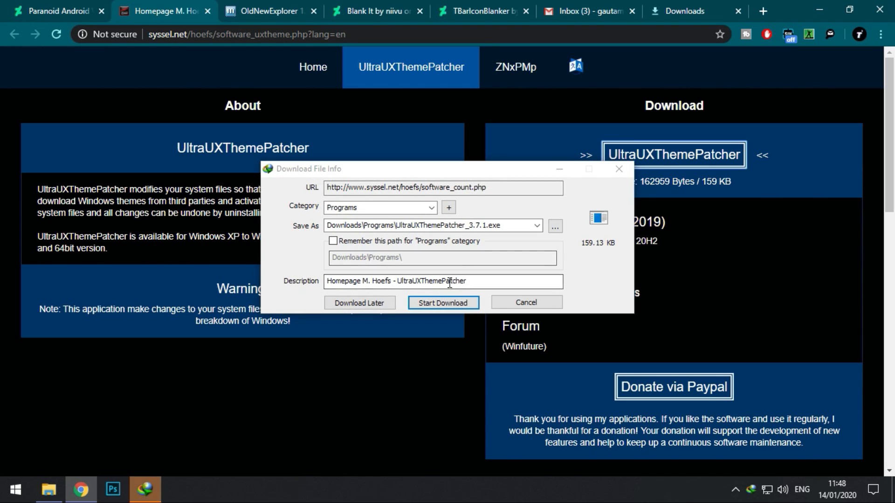
{"action": "left_click", "coordinate": [269, 12]}
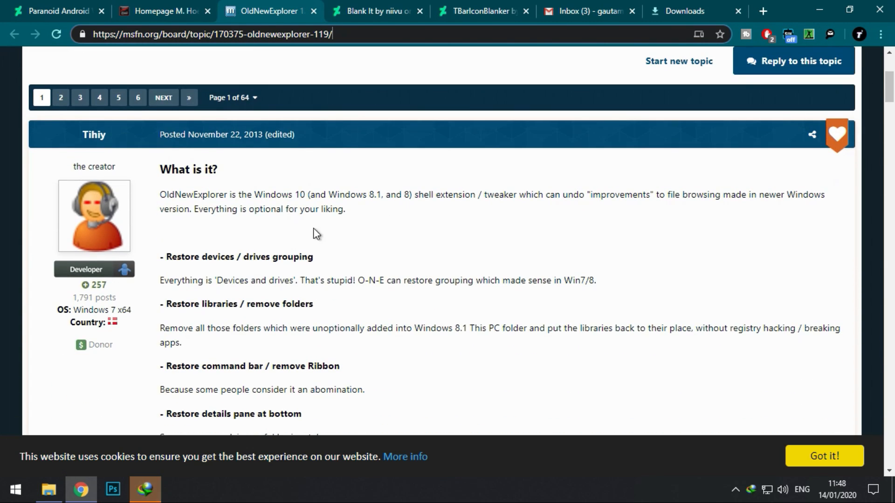
Download the OldNewExplorer, Blank It and TBarIconBlanker archives from their pages.
{"action": "scroll", "scroll_direction": "down", "scroll_amount": 3}
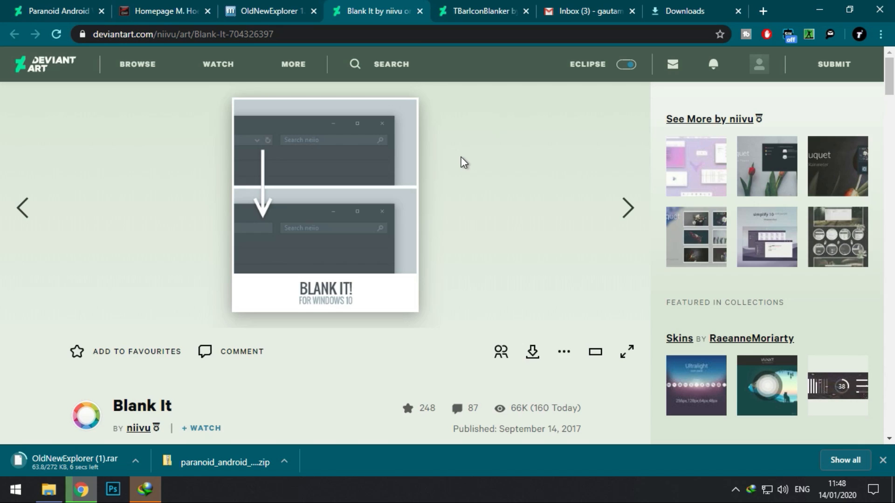
{"action": "mouse_move", "coordinate": [397, 203]}
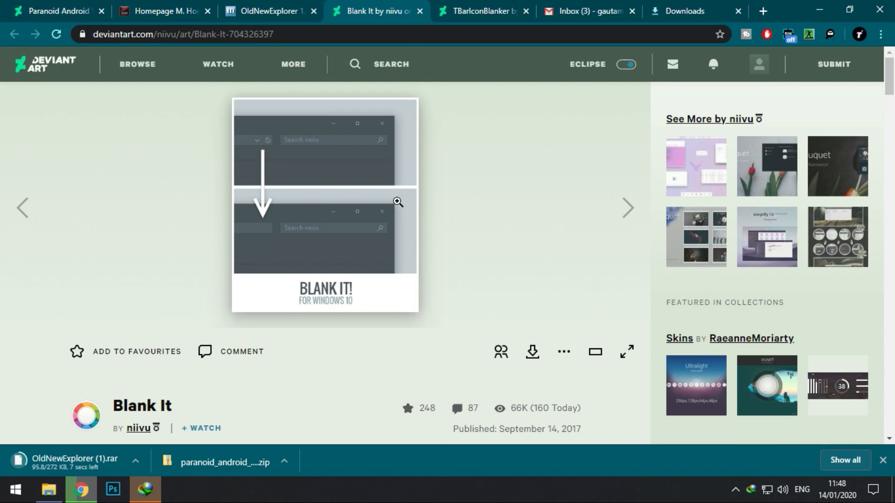
{"action": "scroll", "scroll_direction": "down", "scroll_amount": 3}
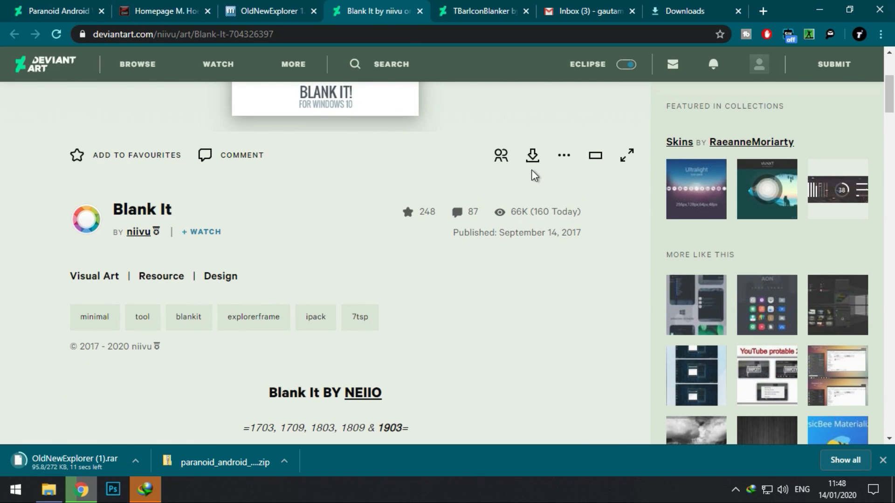
{"action": "mouse_move", "coordinate": [589, 258]}
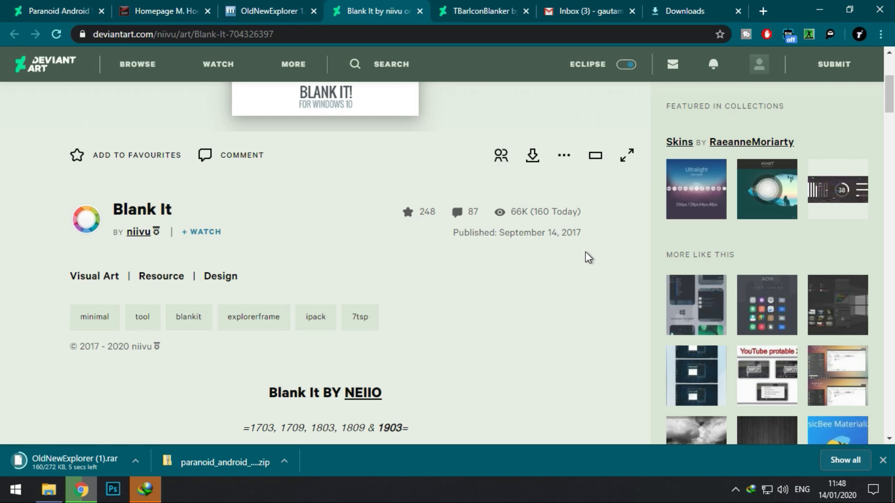
{"action": "left_click", "coordinate": [482, 11]}
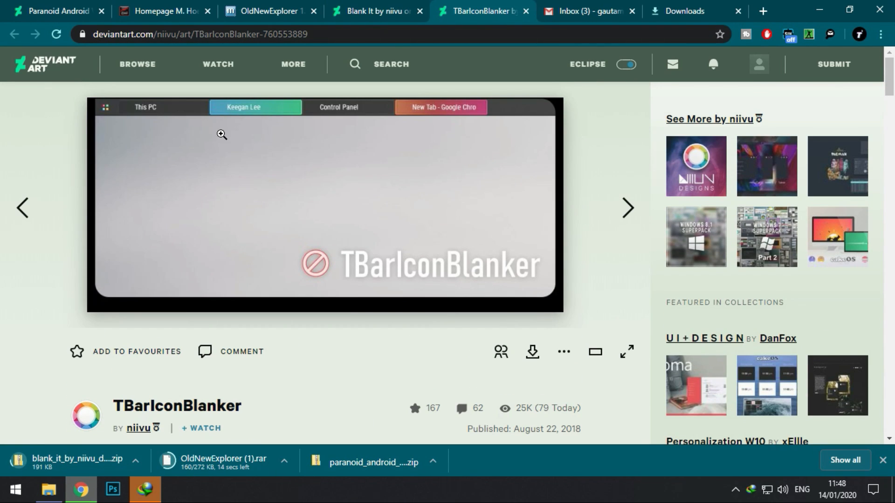
{"action": "scroll", "scroll_direction": "down", "scroll_amount": 3}
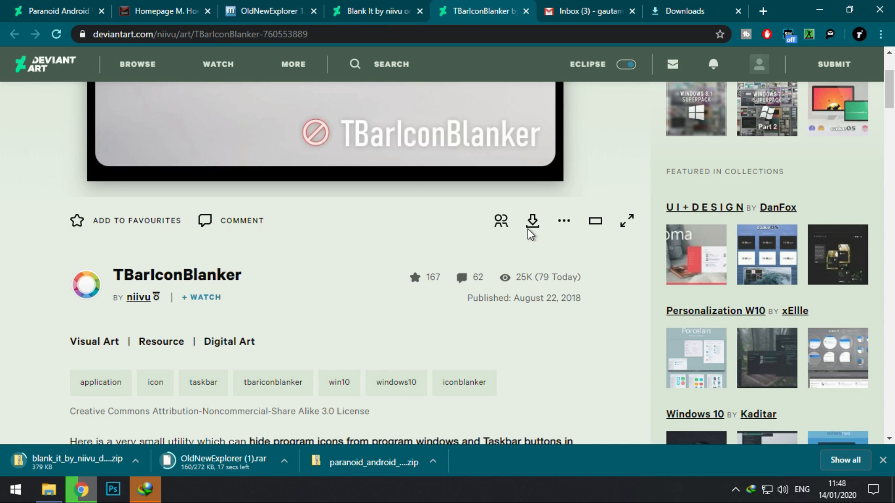
{"action": "left_click", "coordinate": [530, 222]}
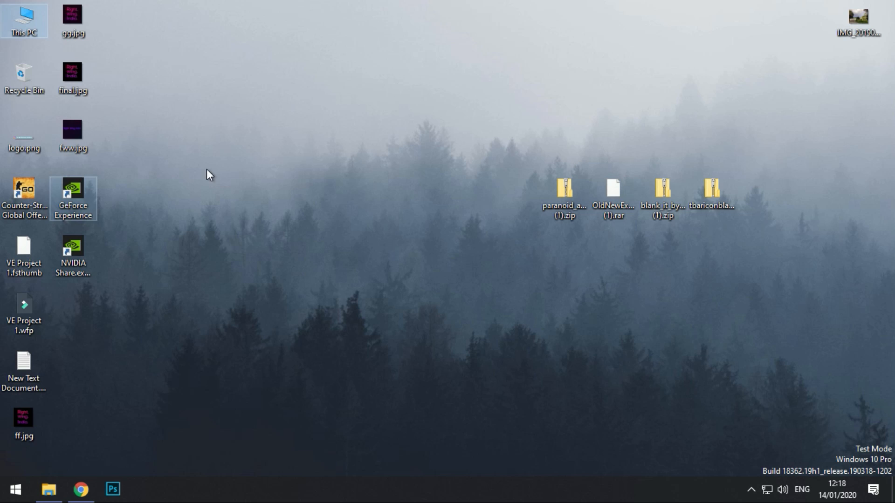
Create a named system restore point from This PC > Properties > System Protection.
{"action": "right_click", "coordinate": [25, 20]}
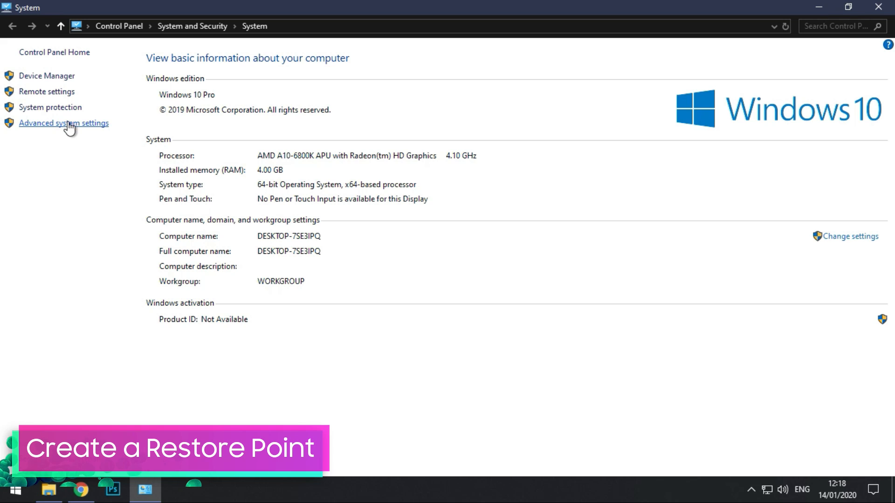
{"action": "left_click", "coordinate": [63, 123]}
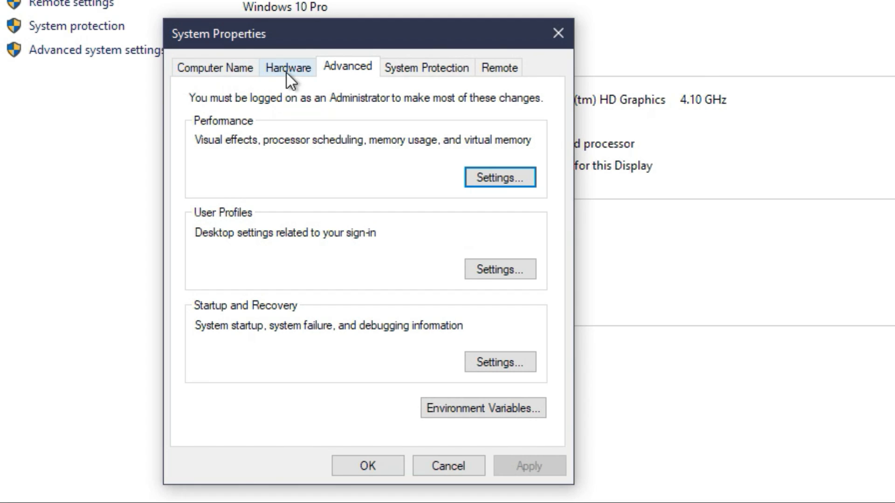
{"action": "left_click", "coordinate": [426, 67]}
{"action": "type", "text": "The"}
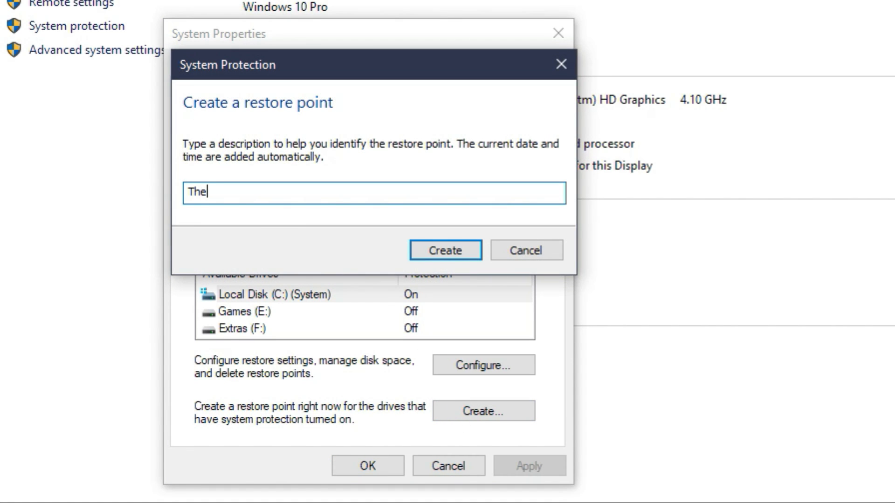
{"action": "left_click", "coordinate": [446, 250]}
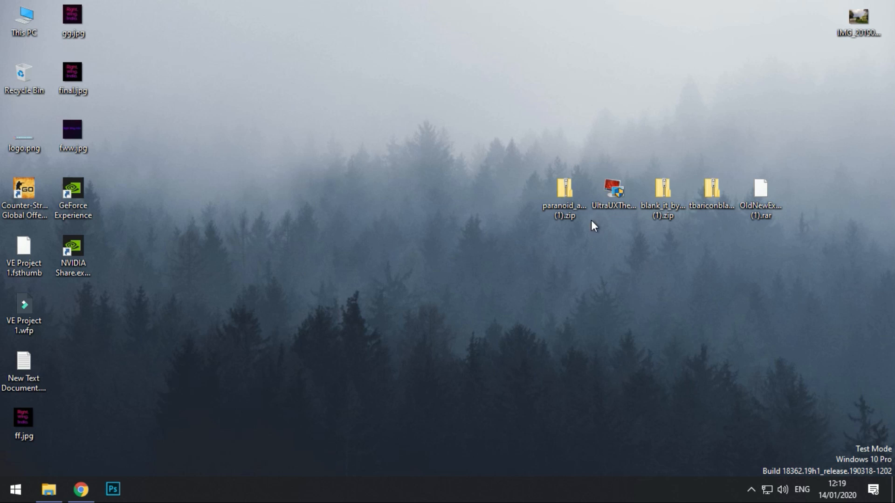
Run UltraUXThemePatcher_3.7.1.exe, allow changes and accept the licence to reach the Install step.
{"action": "double_click", "coordinate": [614, 190]}
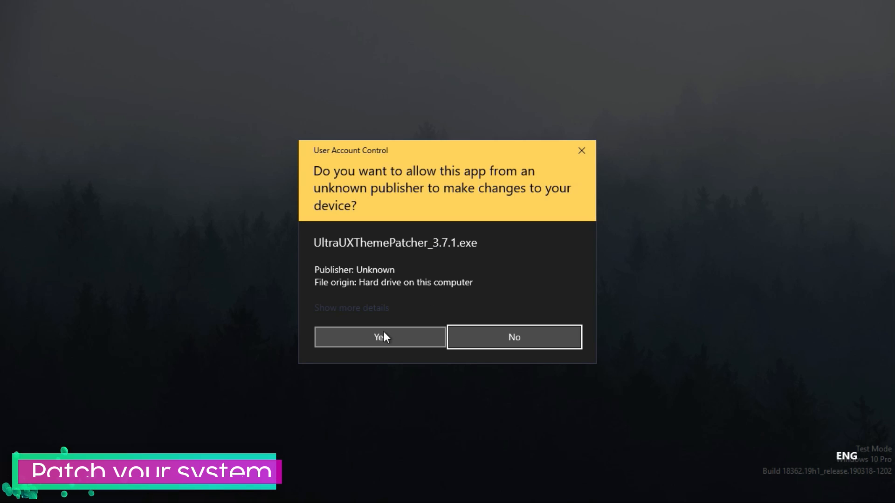
{"action": "left_click", "coordinate": [379, 336]}
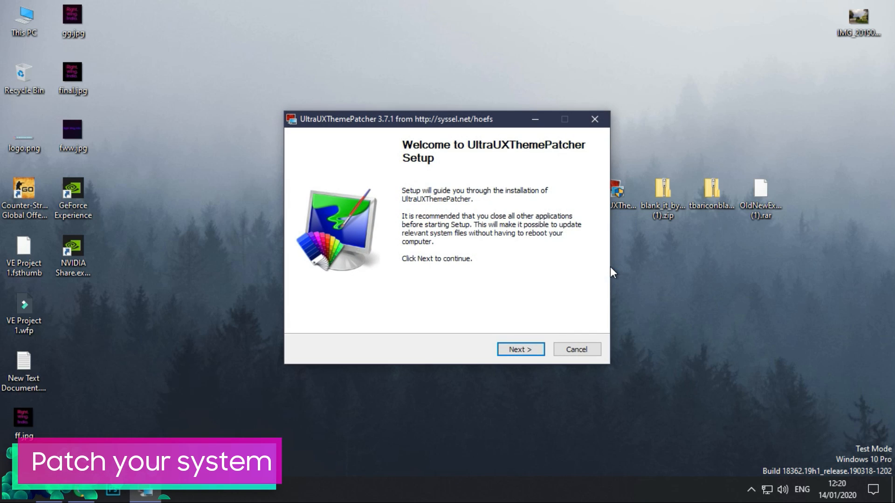
{"action": "left_click", "coordinate": [519, 348]}
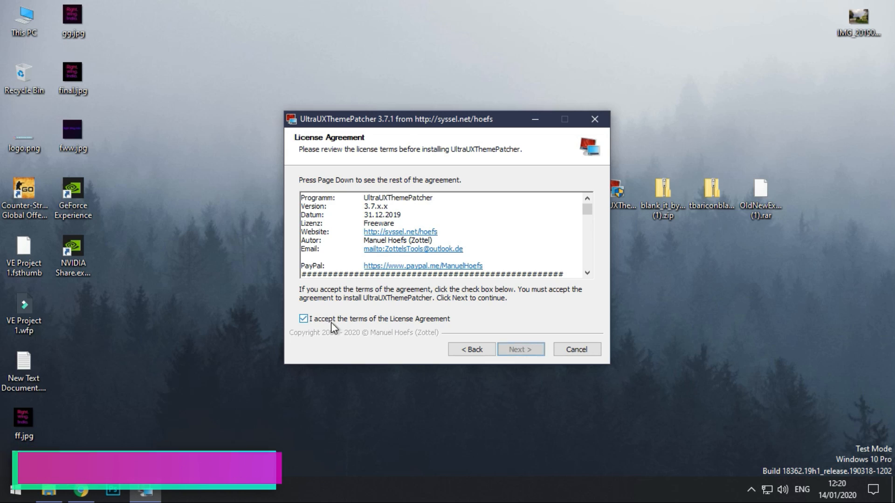
{"action": "left_click", "coordinate": [519, 348]}
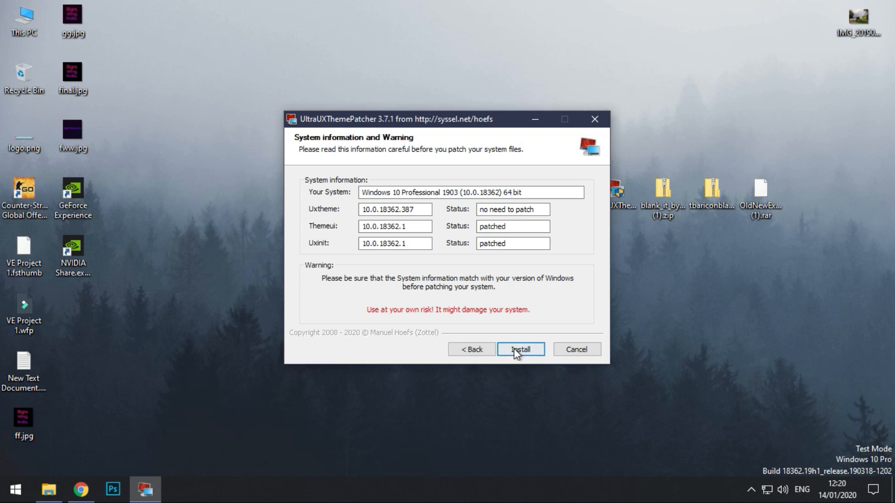
{"action": "mouse_move", "coordinate": [654, 301]}
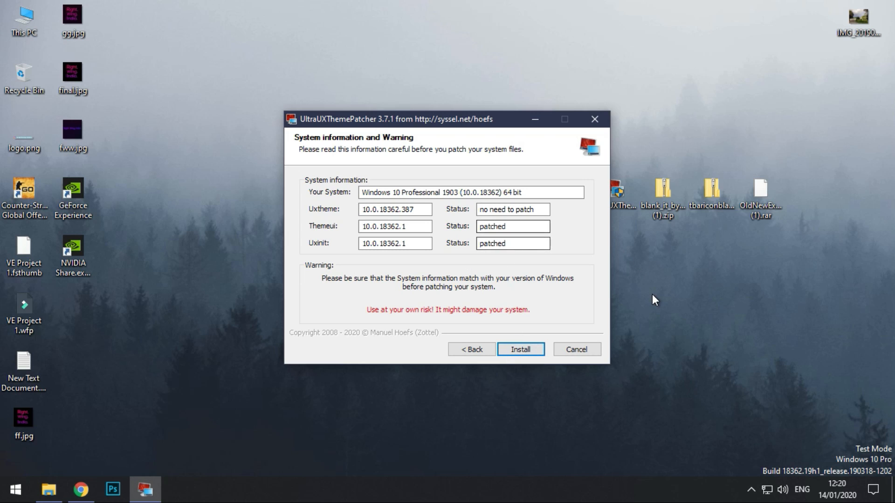
Extract the Paranoid Android zip with 7-Zip to the desktop and enter the Suite UPDATE 2 folder.
{"action": "right_click", "coordinate": [557, 214]}
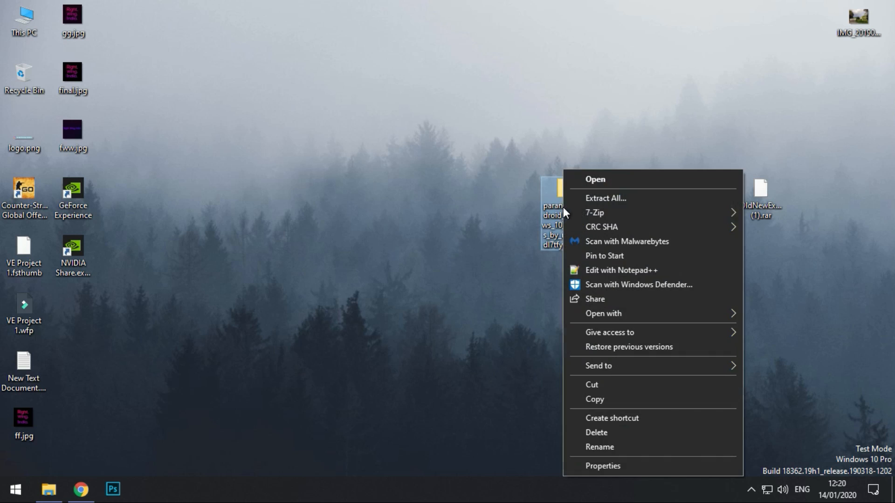
{"action": "left_click", "coordinate": [605, 198]}
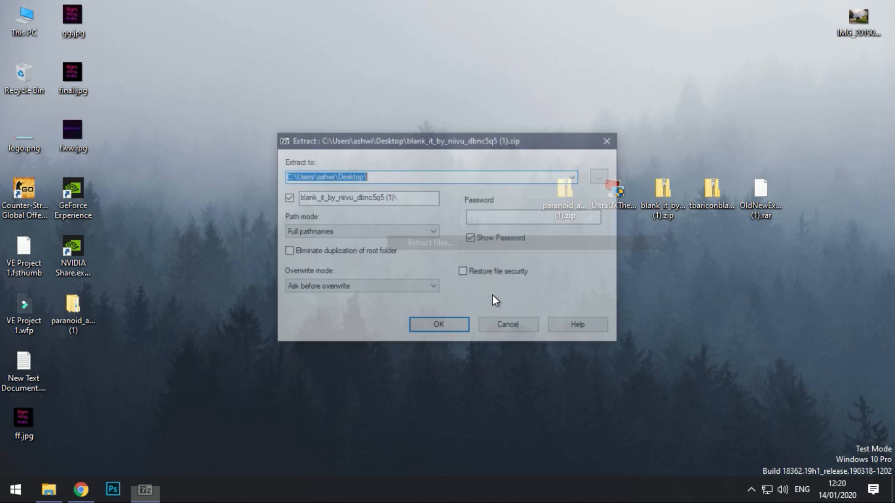
{"action": "left_click", "coordinate": [438, 325]}
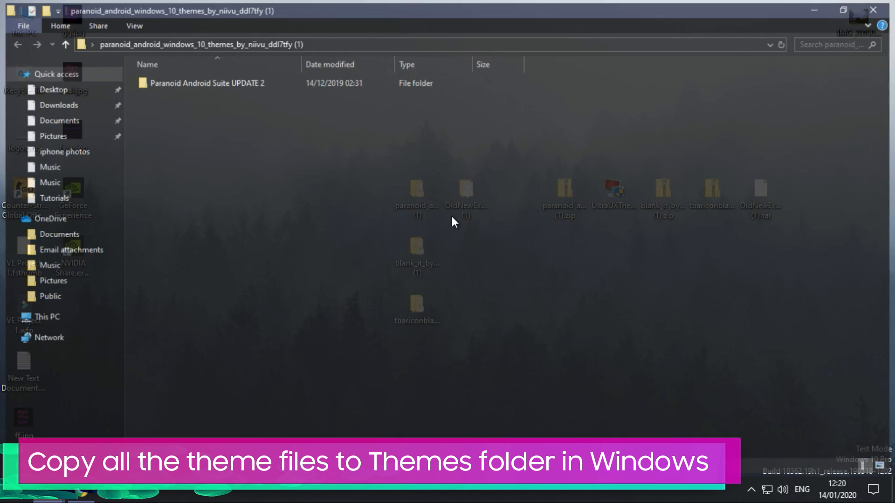
{"action": "double_click", "coordinate": [213, 83]}
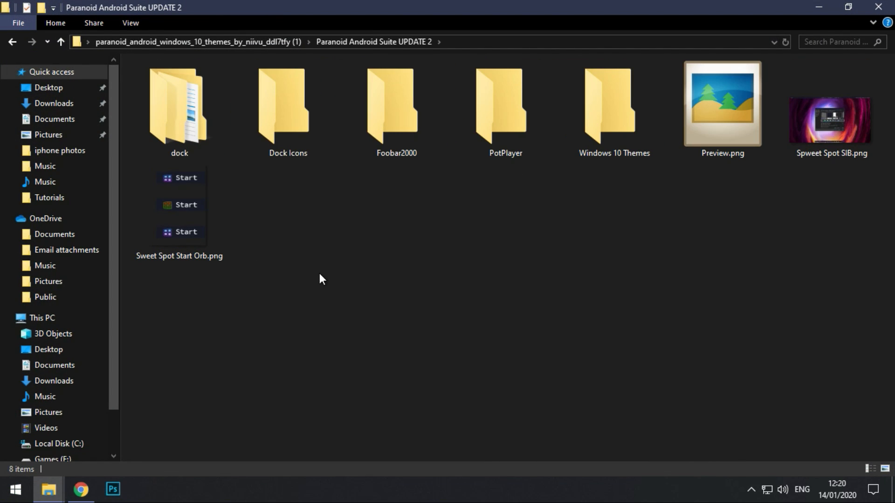
{"action": "mouse_move", "coordinate": [573, 207]}
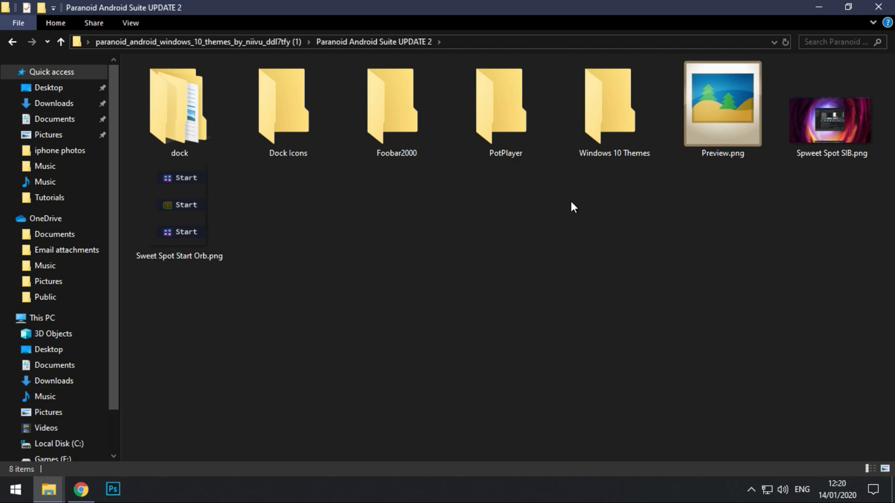
Copy the Paranoid Android theme into C:\Windows\Resources\Themes, continuing for all items as administrator.
{"action": "double_click", "coordinate": [614, 106]}
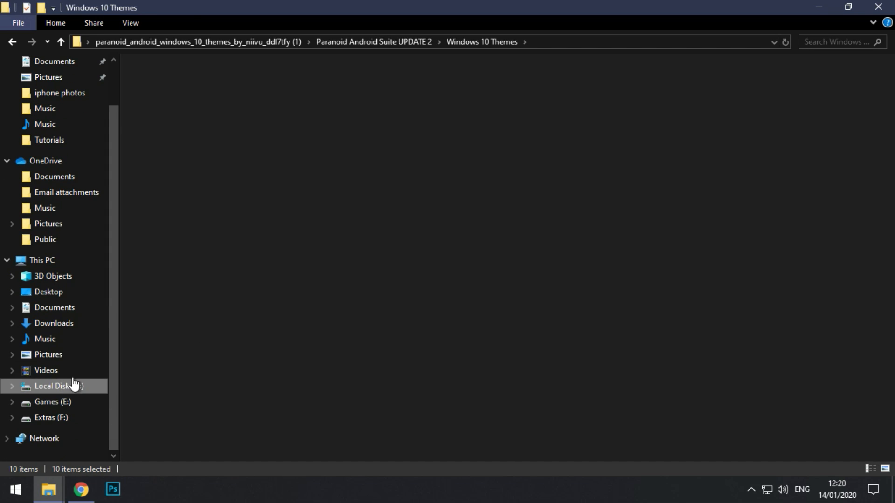
{"action": "double_click", "coordinate": [57, 386]}
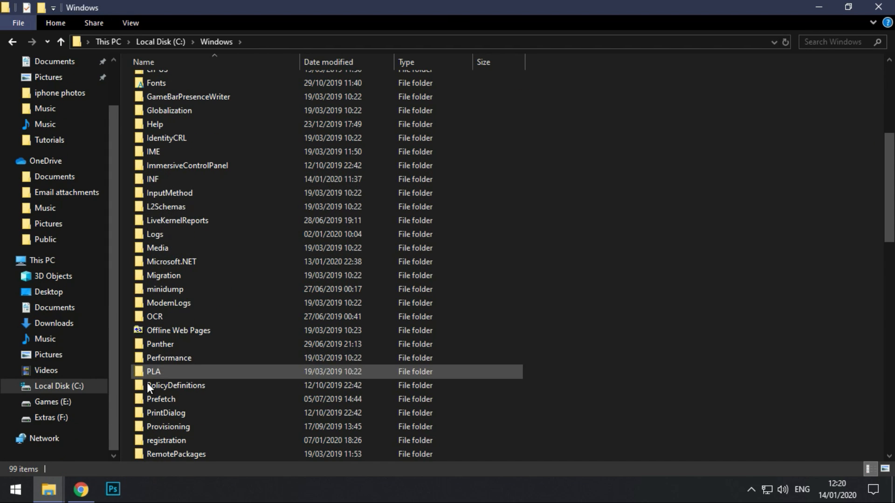
{"action": "double_click", "coordinate": [153, 372]}
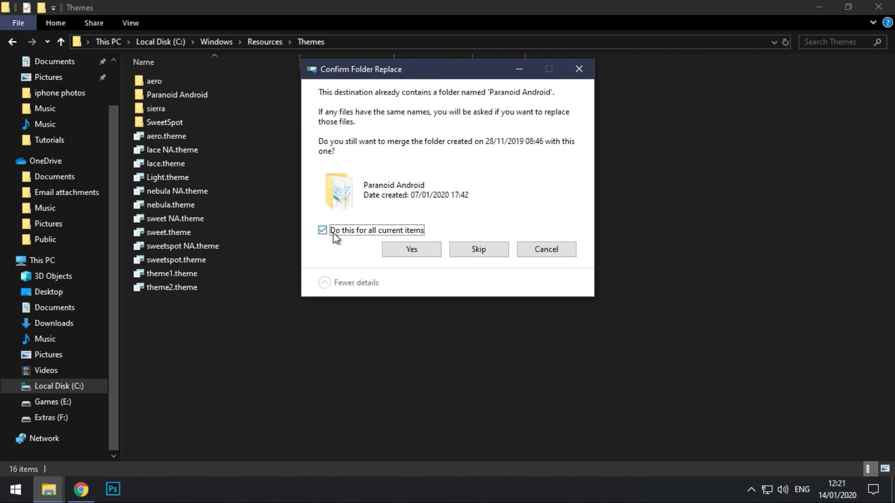
{"action": "left_click", "coordinate": [410, 250]}
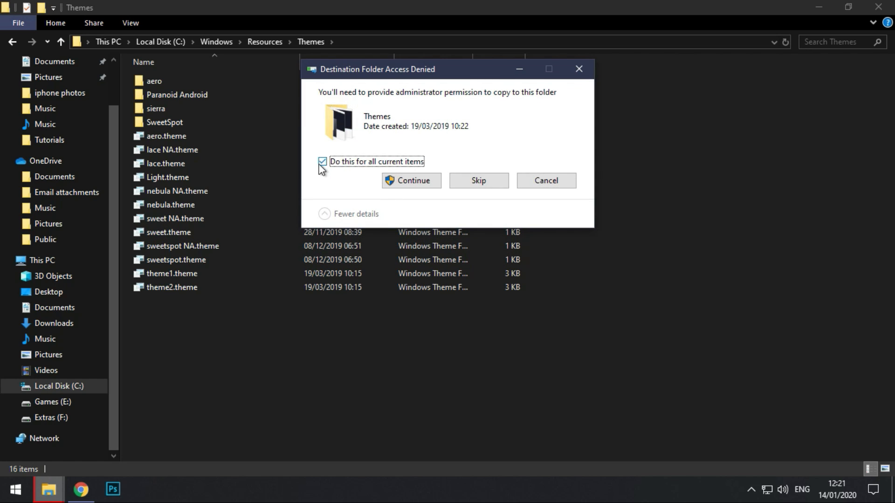
{"action": "left_click", "coordinate": [411, 180]}
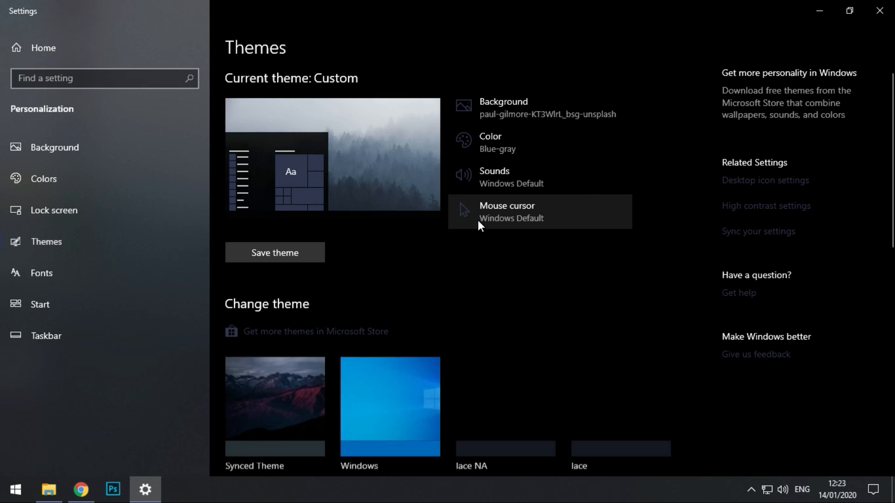
Scroll the Personalization theme list down to the newly installed themes.
{"action": "scroll", "scroll_direction": "down", "scroll_amount": 3}
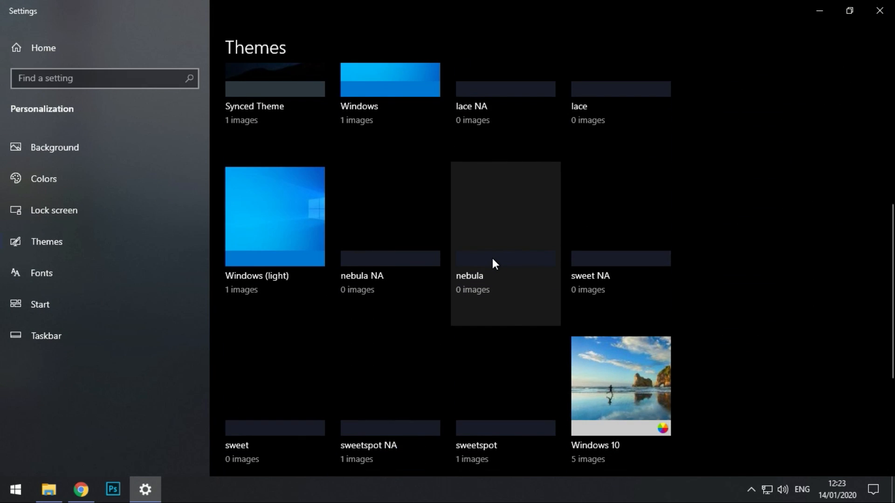
{"action": "scroll", "scroll_direction": "down", "scroll_amount": 3}
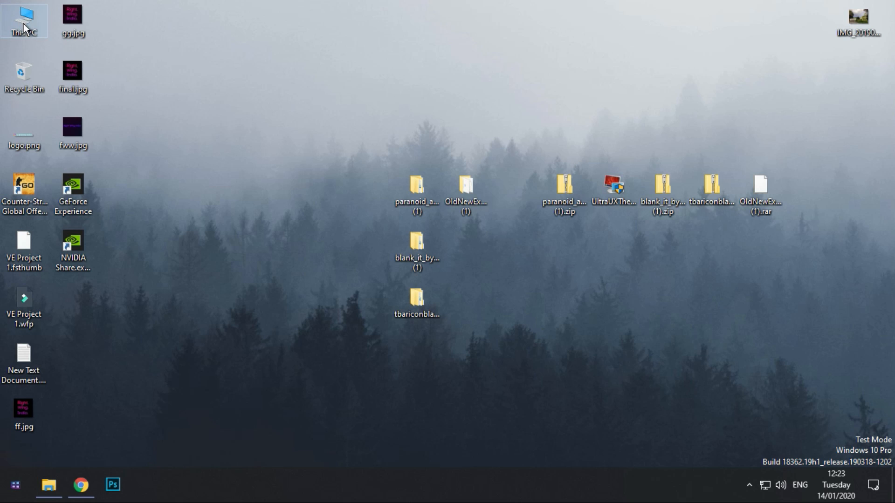
{"action": "double_click", "coordinate": [23, 21]}
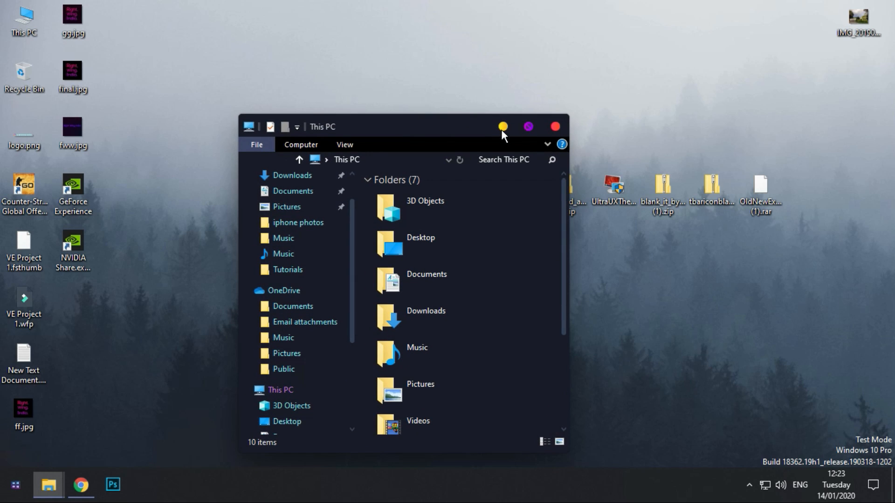
{"action": "left_click", "coordinate": [502, 126]}
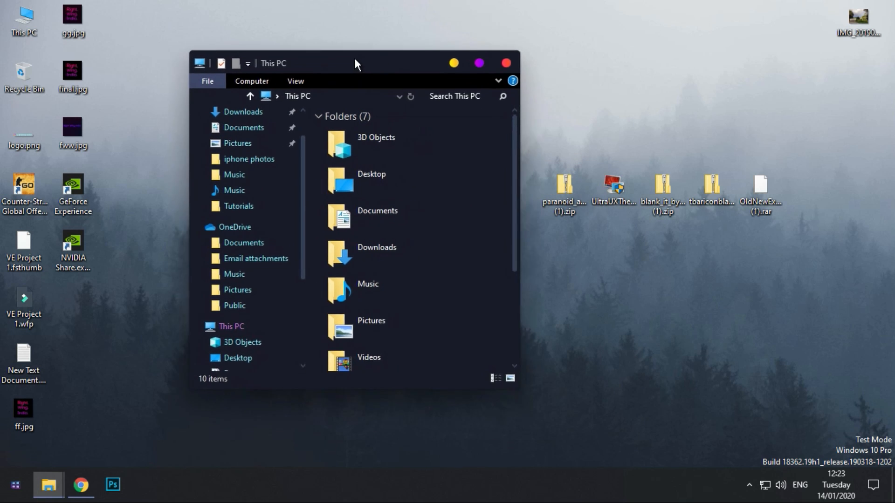
{"action": "left_click", "coordinate": [505, 62]}
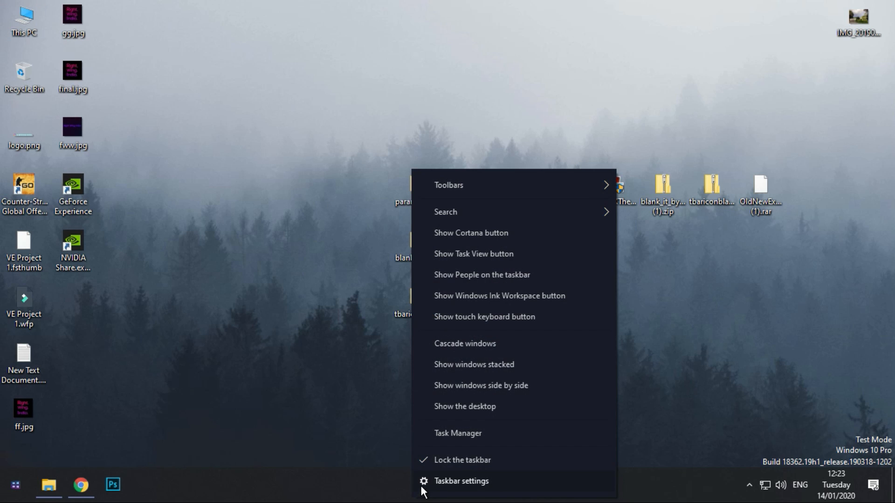
Set 'Combine taskbar buttons' to Never in Taskbar settings.
{"action": "left_click", "coordinate": [462, 481]}
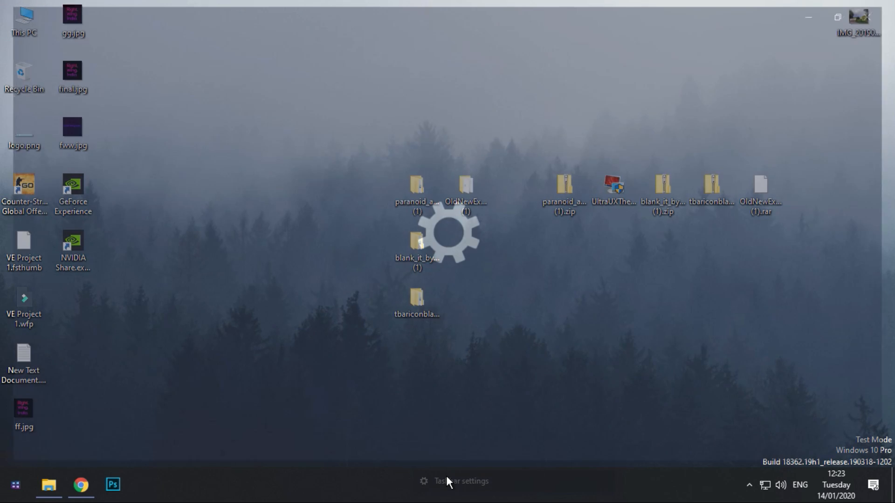
{"action": "left_click", "coordinate": [459, 481]}
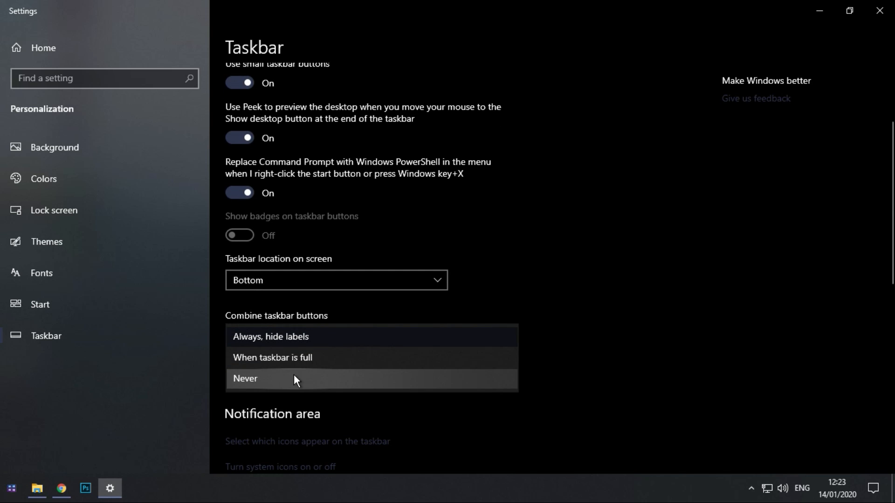
{"action": "left_click", "coordinate": [245, 378]}
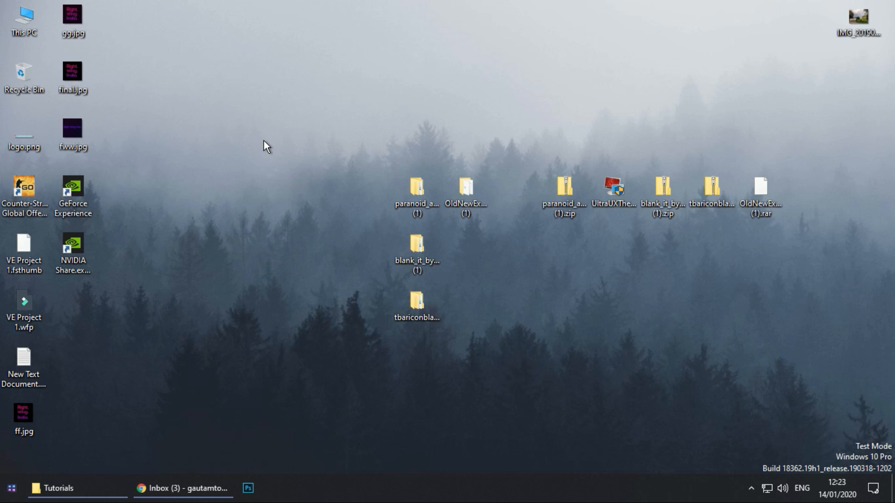
{"action": "mouse_move", "coordinate": [490, 258]}
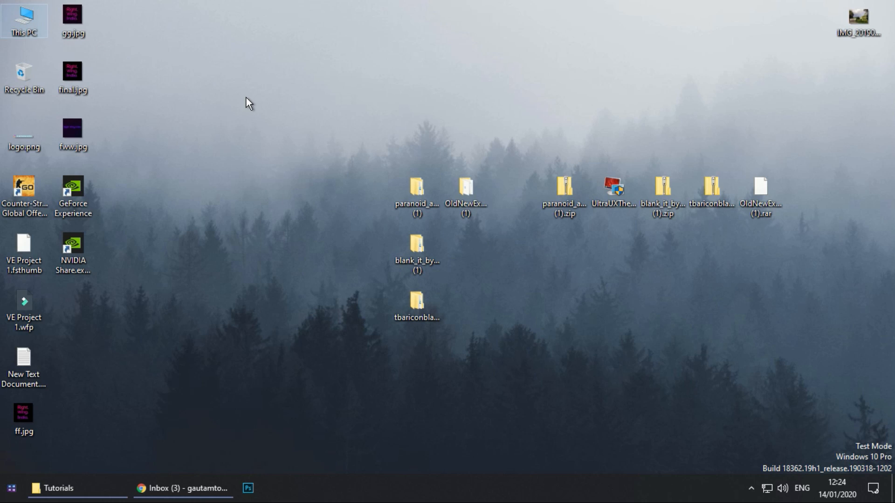
Preview This PC to check the labelled taskbar buttons, then close it.
{"action": "double_click", "coordinate": [24, 17]}
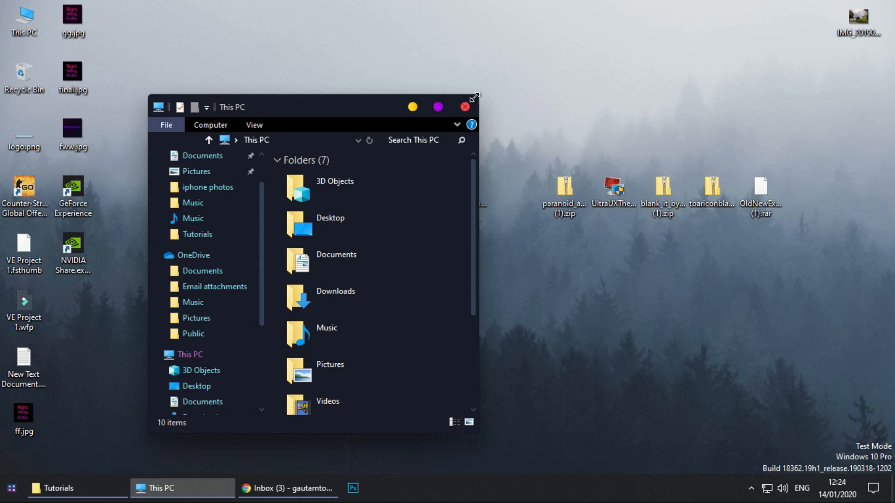
{"action": "left_click", "coordinate": [463, 106]}
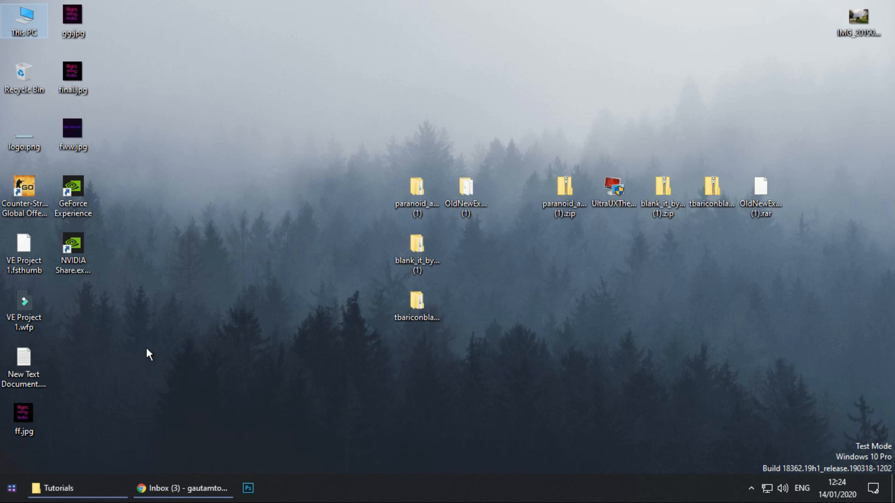
Run OldNewExplorerCfg.exe from its folder and install the shell extension.
{"action": "double_click", "coordinate": [24, 19]}
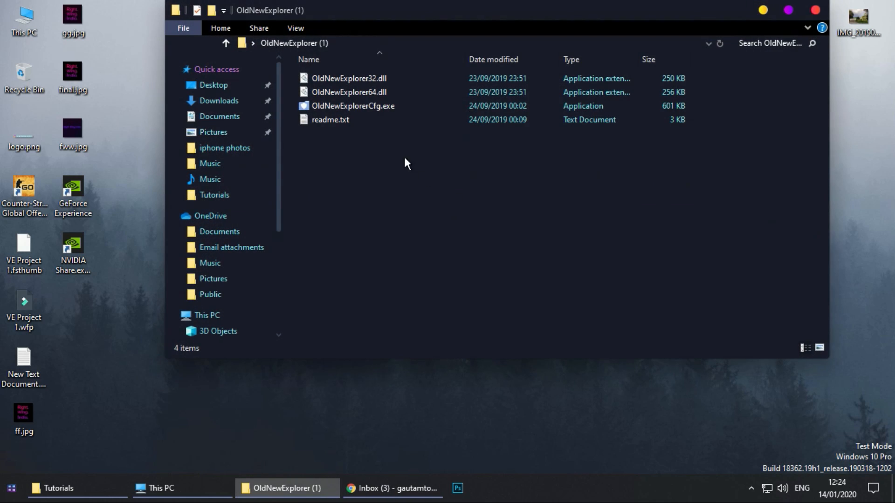
{"action": "double_click", "coordinate": [351, 105]}
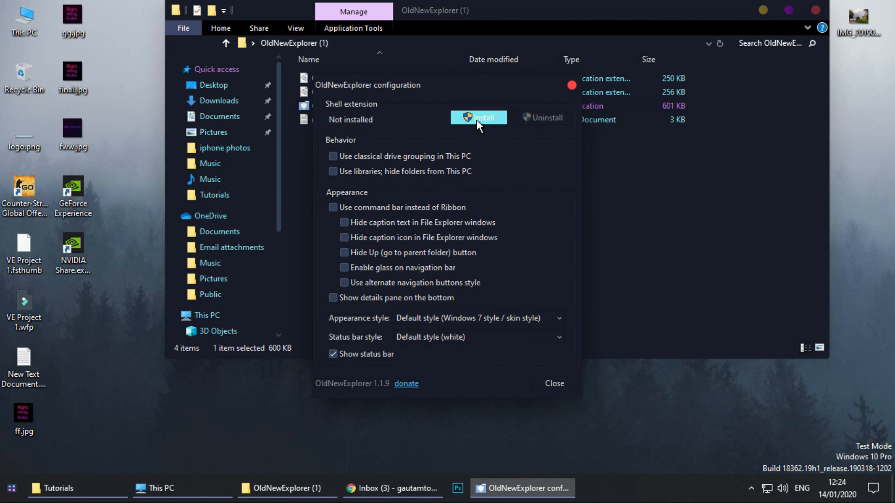
{"action": "left_click", "coordinate": [479, 118]}
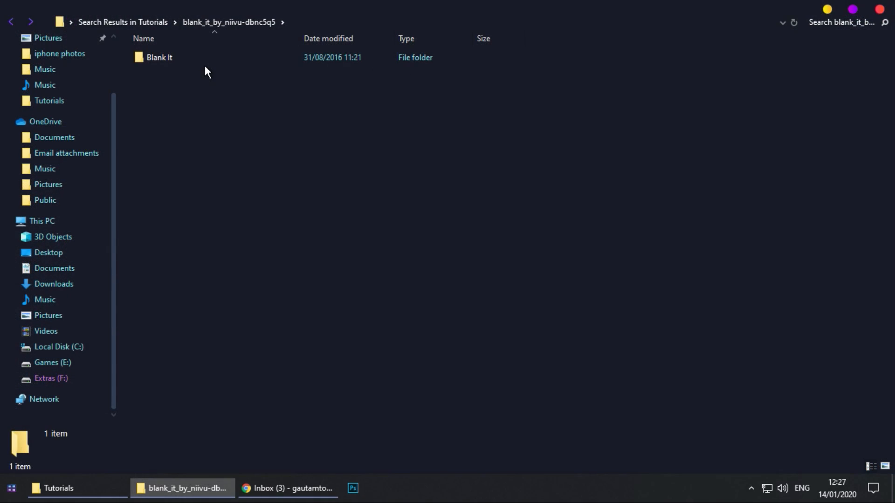
Launch Blank ExplorerFrame.exe from the Blank It folder.
{"action": "left_click", "coordinate": [159, 57]}
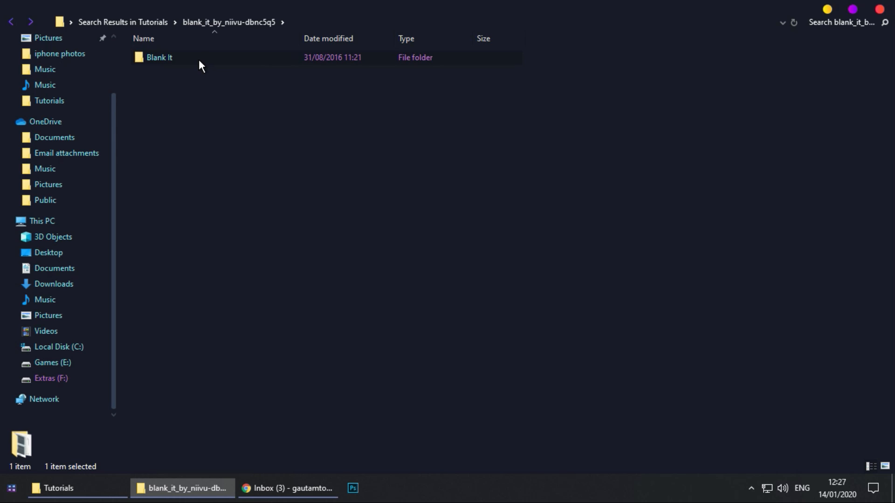
{"action": "double_click", "coordinate": [160, 57]}
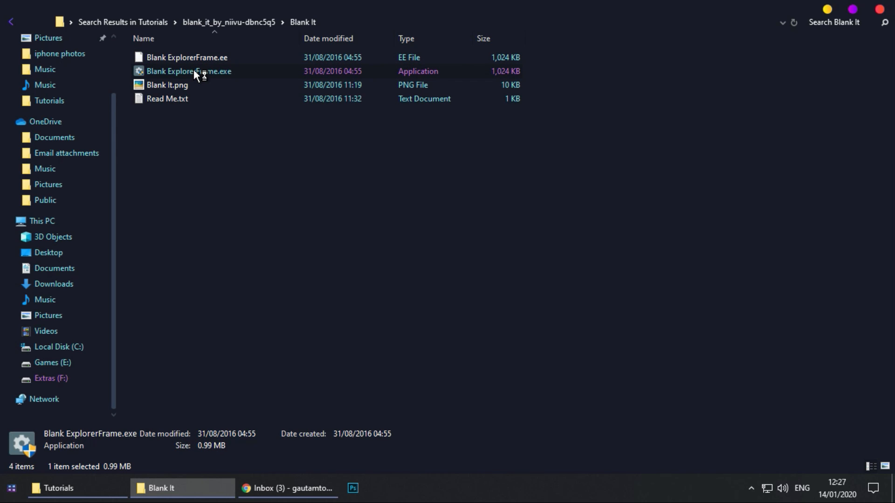
{"action": "double_click", "coordinate": [189, 70]}
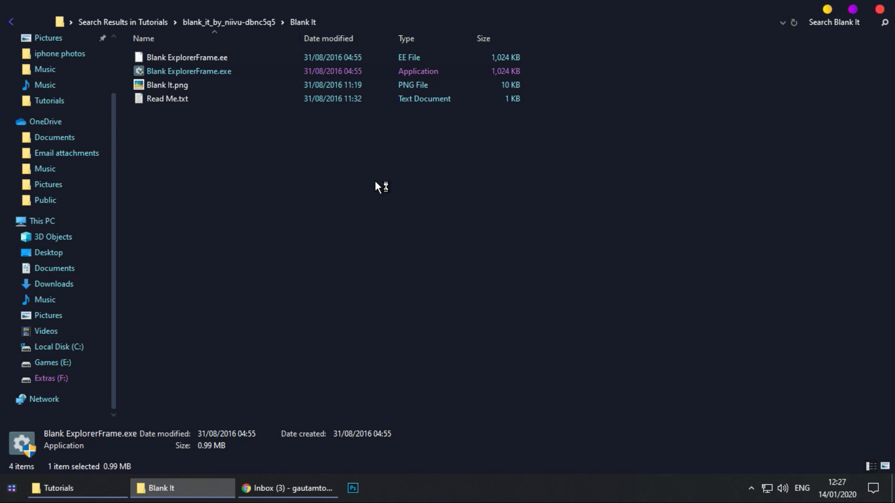
{"action": "double_click", "coordinate": [189, 71]}
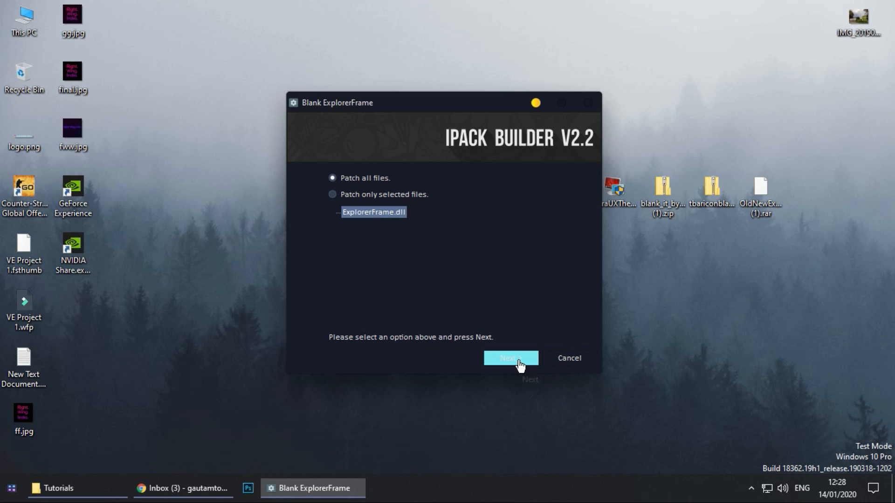
{"action": "mouse_move", "coordinate": [510, 358]}
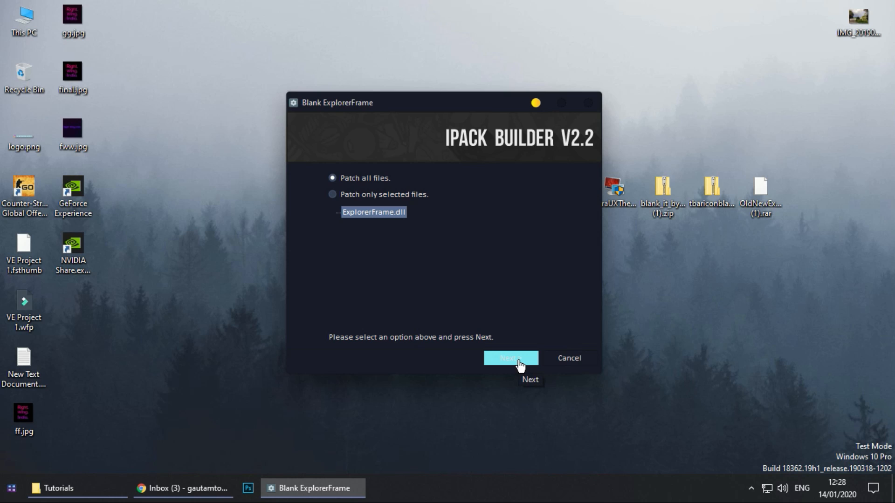
Install the Blank ExplorerFrame package with 'Patch all files', answer the restore-point prompt and finish.
{"action": "left_click", "coordinate": [509, 358]}
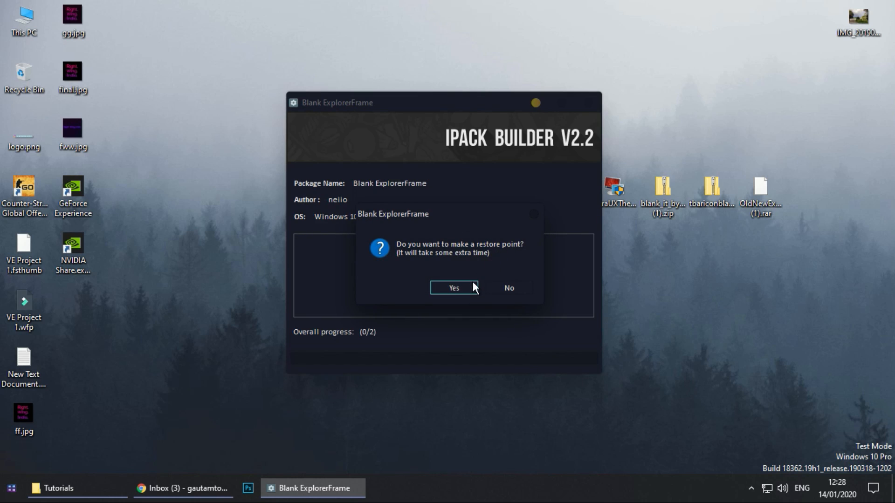
{"action": "left_click", "coordinate": [453, 288]}
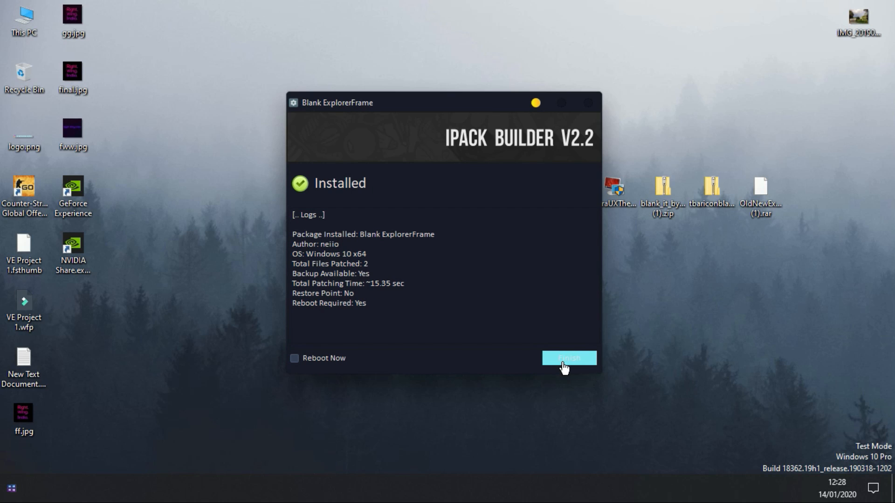
{"action": "left_click", "coordinate": [567, 358]}
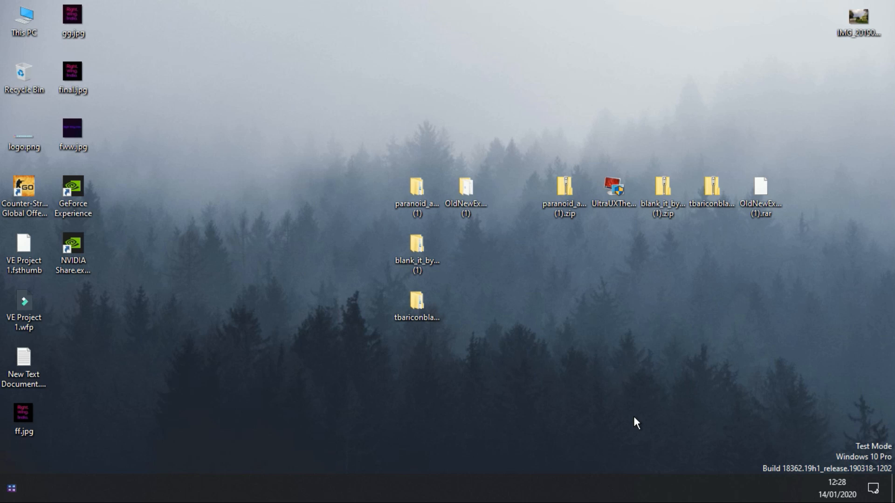
{"action": "double_click", "coordinate": [24, 19]}
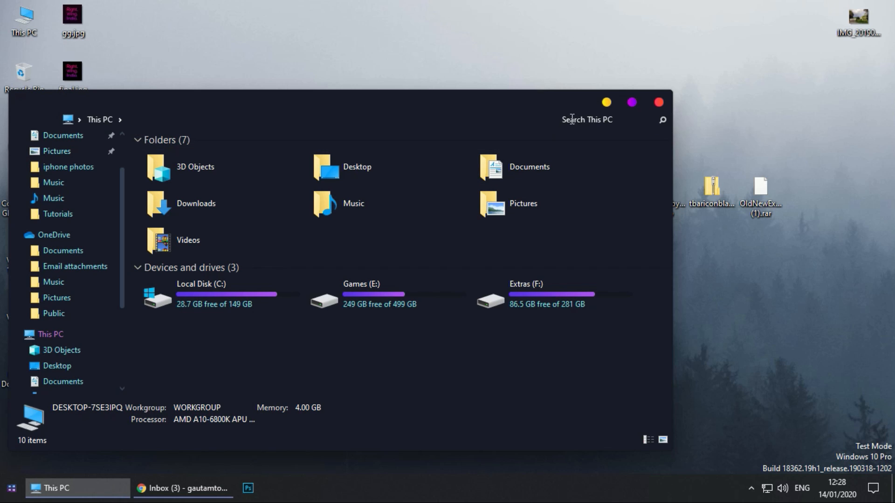
{"action": "left_click", "coordinate": [659, 103]}
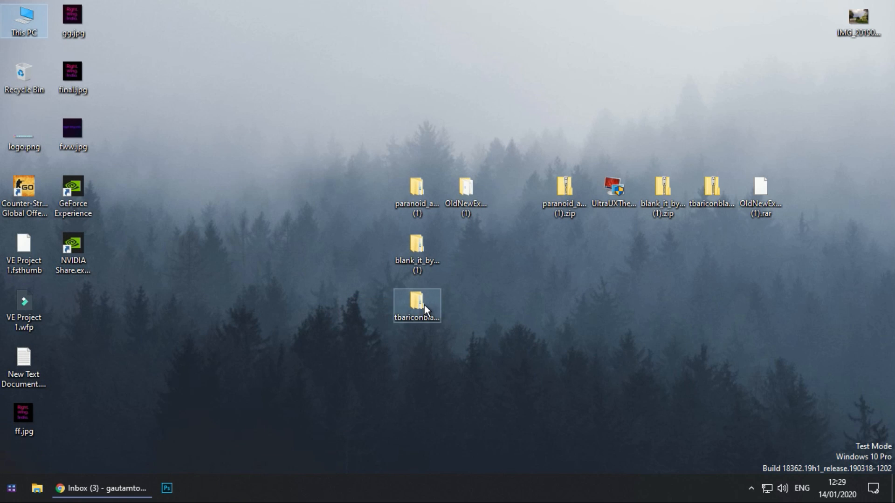
Start renaming TBarIconBlanker.ee in the tbariconblanker folder to change its extension.
{"action": "double_click", "coordinate": [417, 306]}
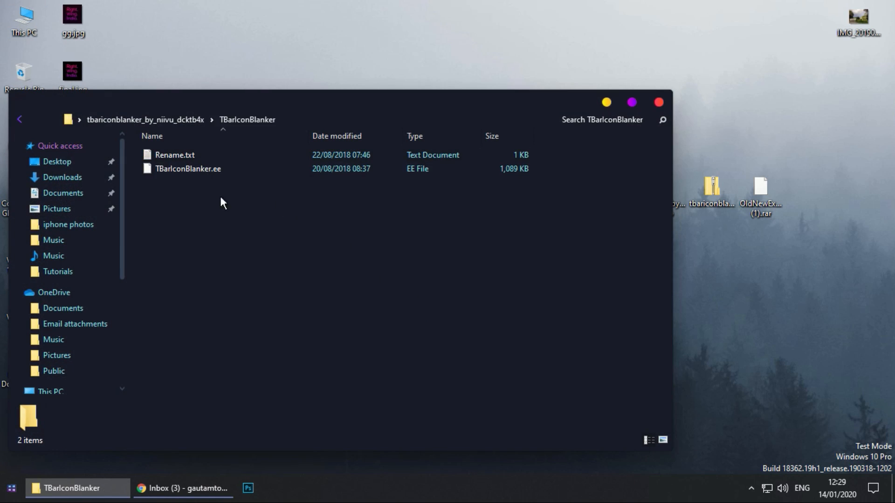
{"action": "right_click", "coordinate": [188, 169]}
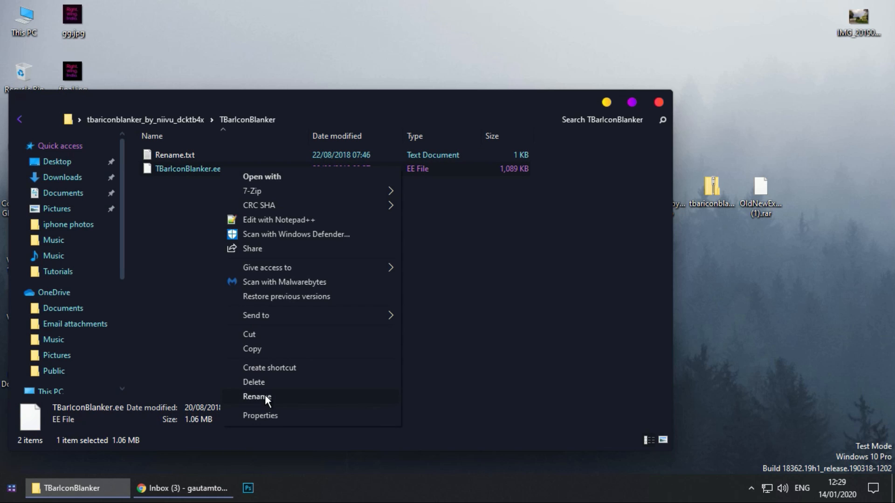
{"action": "left_click", "coordinate": [258, 397]}
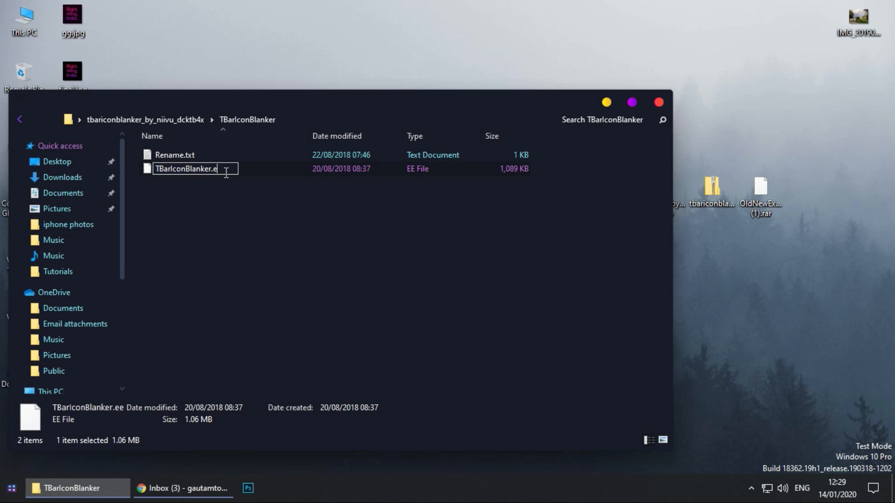